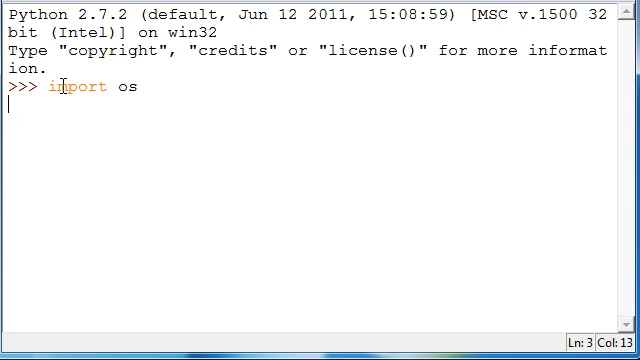
# Run os.listdir(os.getcwd()) to print the current working directory's file list.
pyautogui.write('os.')
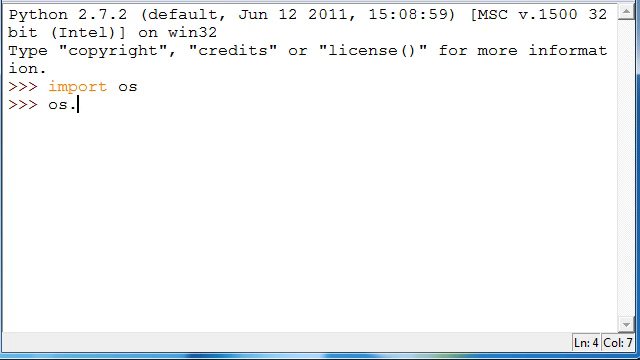
pyautogui.write('listd')
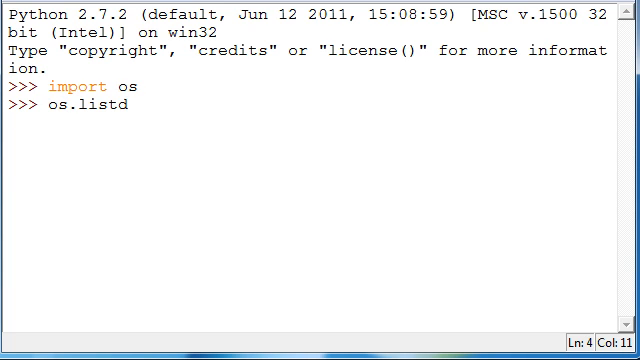
pyautogui.write('ir()')
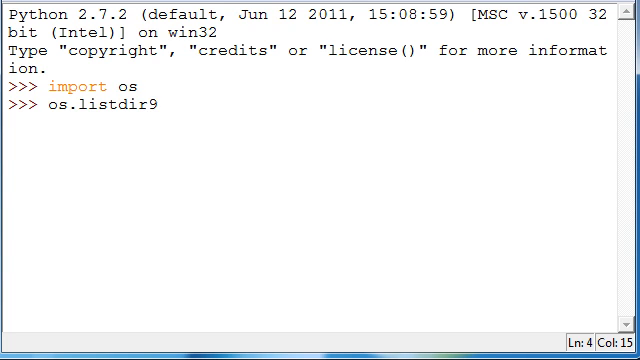
pyautogui.write('(')
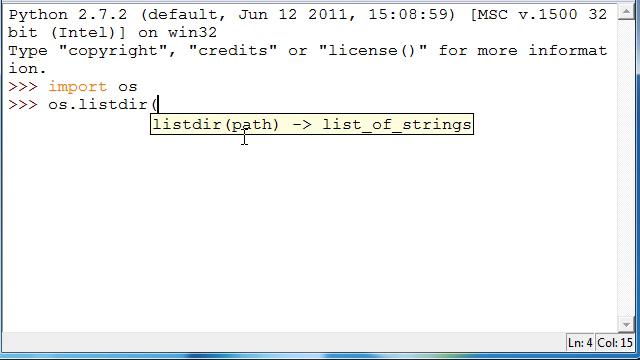
pyautogui.moveTo(271, 102)
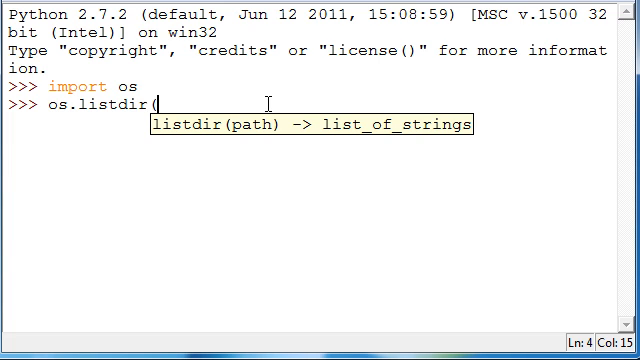
pyautogui.write('ge')
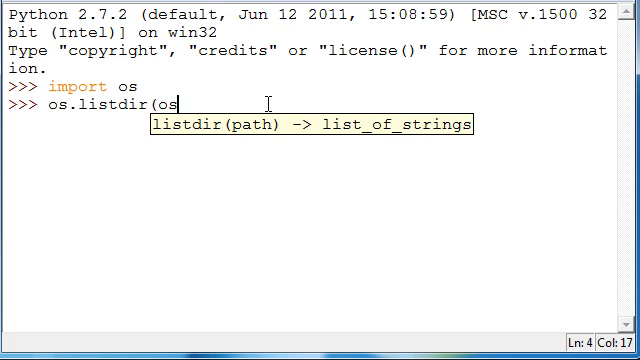
pyautogui.write('.g')
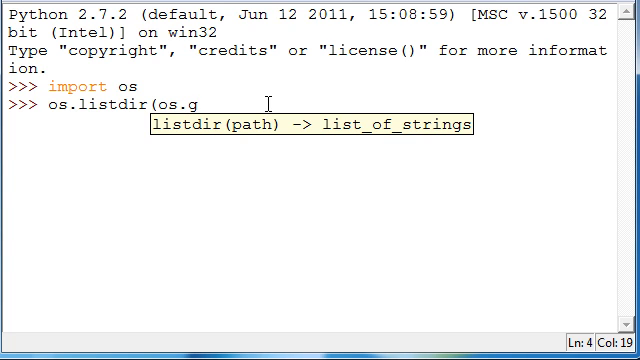
pyautogui.write('etcwd())')
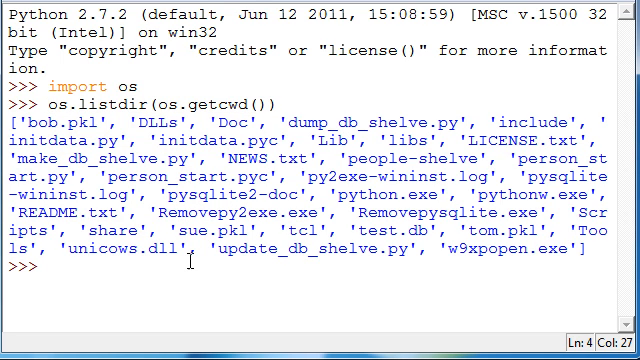
# Run os.listdir('C:/') and scroll through the C: drive root listing.
pyautogui.doubleClick(198, 88)
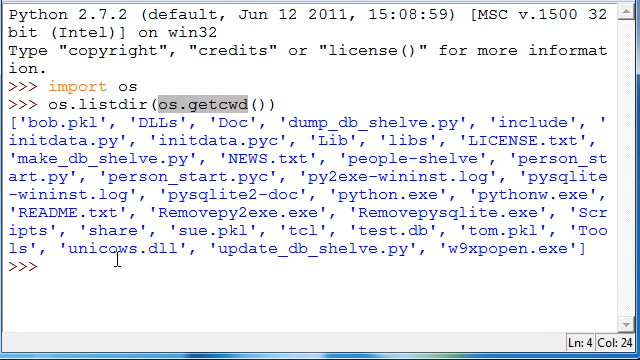
pyautogui.write('os.')
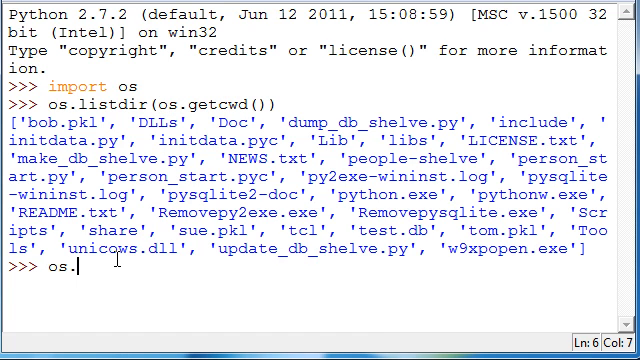
pyautogui.write('listdir(')
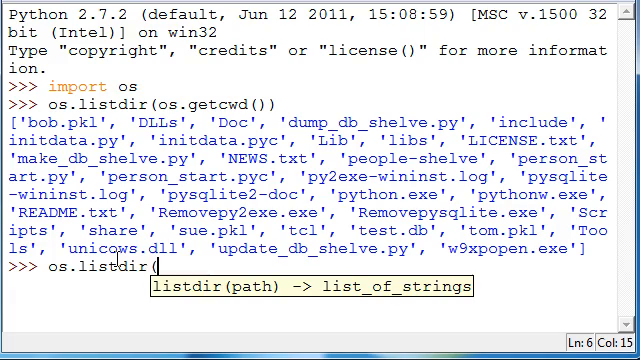
pyautogui.write("'C:/")
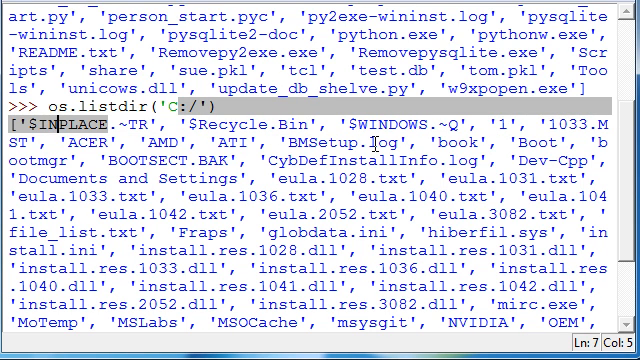
pyautogui.scroll(-3)
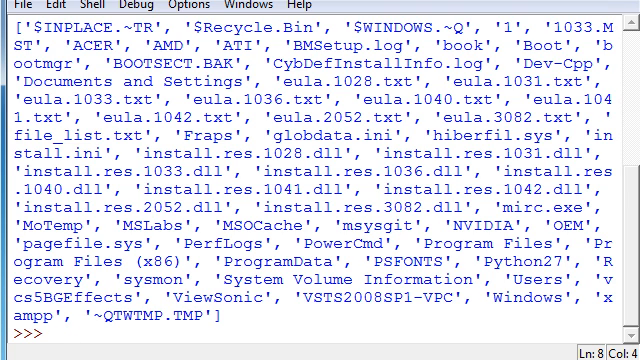
# Run os.mkdir('C:/Users/Kurt/Desktop/Youtube/') to create the Youtube folder.
pyautogui.write('os.')
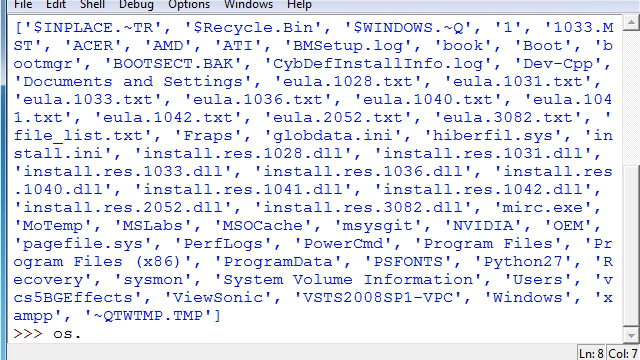
pyautogui.write("mkdir('")
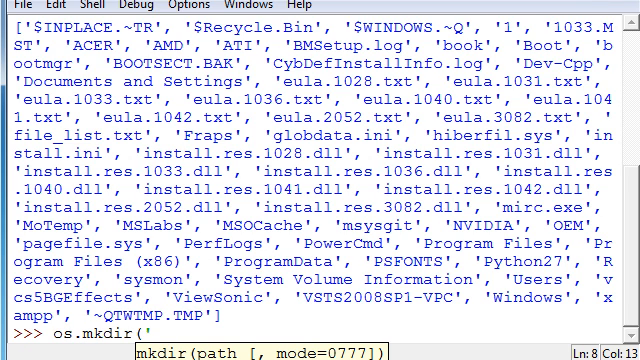
pyautogui.write('C:/')
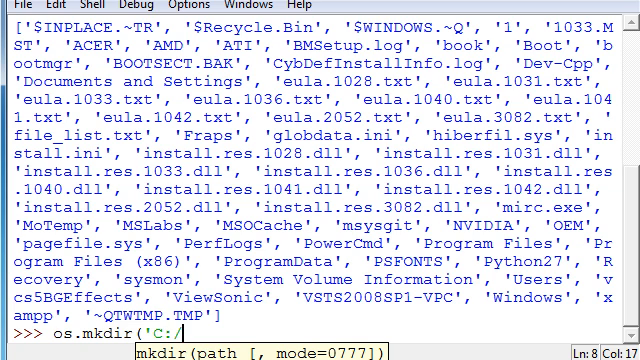
pyautogui.write('Users/K')
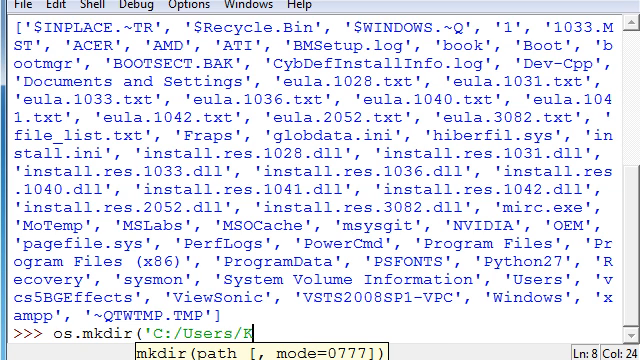
pyautogui.write('urt/')
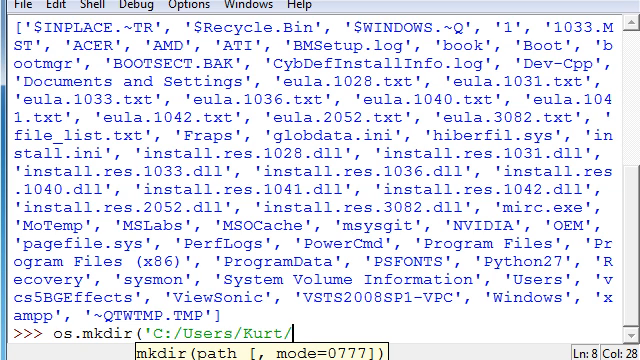
pyautogui.write('Desktop/')
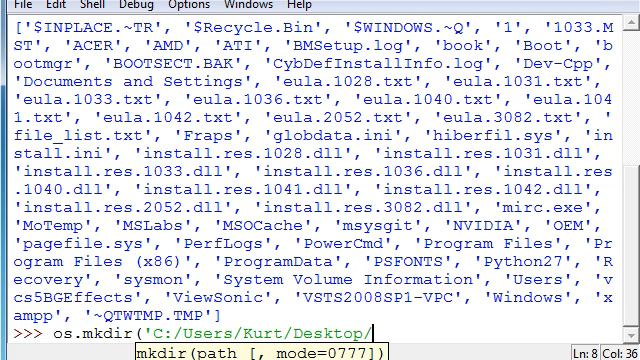
pyautogui.write("Youtube/'")
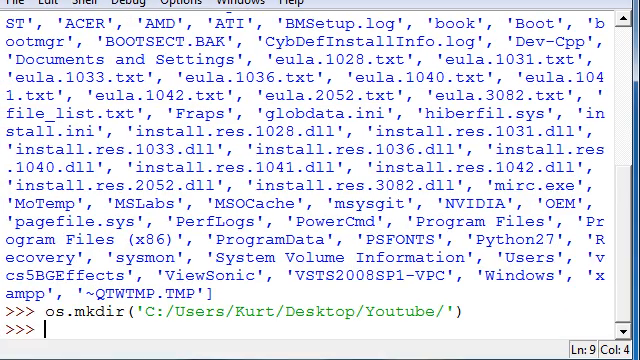
# Run os.rmdir('C:/Users/Kurt/Desktop/Youtube/') to remove the Youtube folder.
pyautogui.write('os.rem')
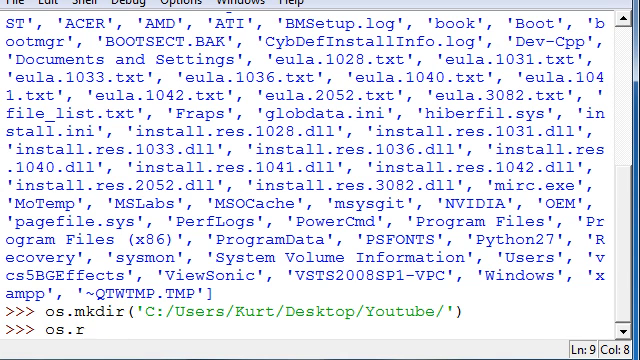
pyautogui.write('mdir(')
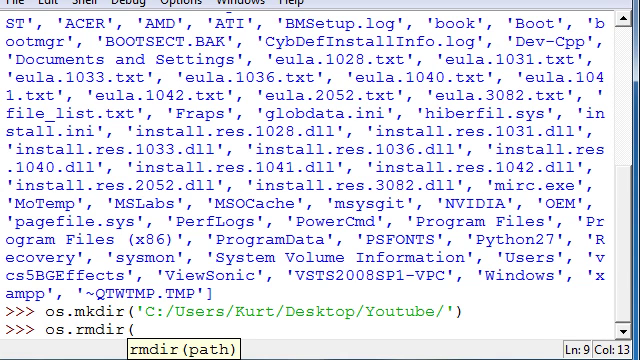
pyautogui.write('C:/Users/Kurt/De')
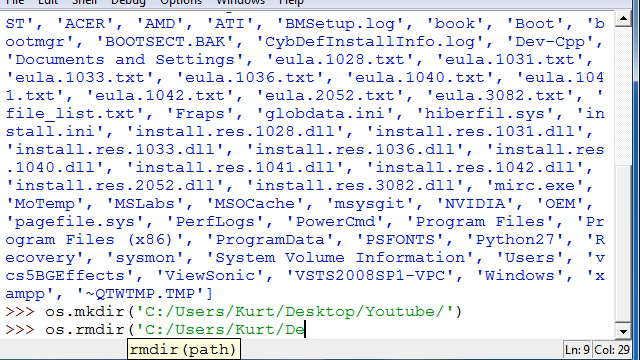
pyautogui.write('sktop/Y')
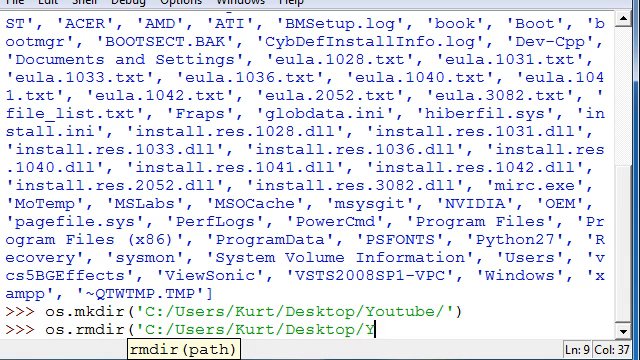
pyautogui.write("outube/')")
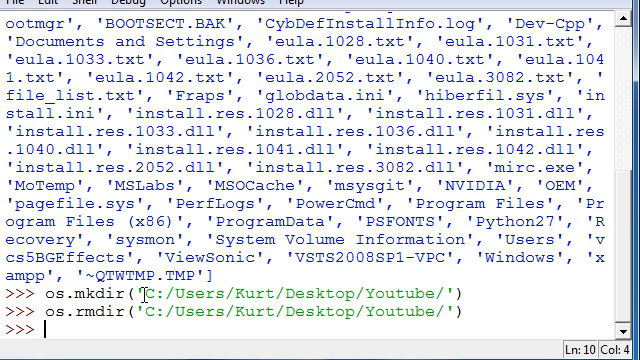
# Run open('C:/Users/Kurt/Desktop/test.txt') and get a no-such-file IOError.
pyautogui.write('open')
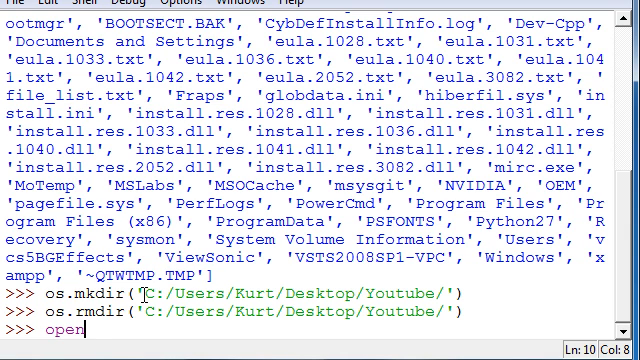
pyautogui.write('(')
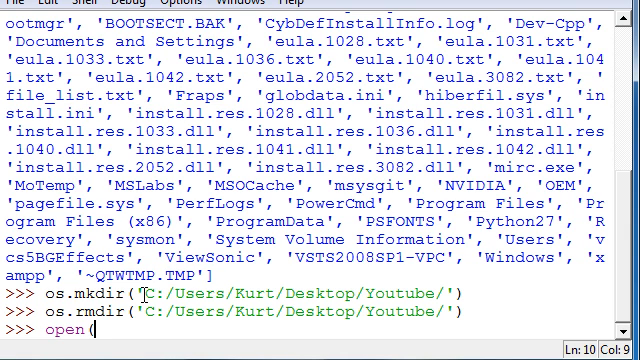
pyautogui.write('c')
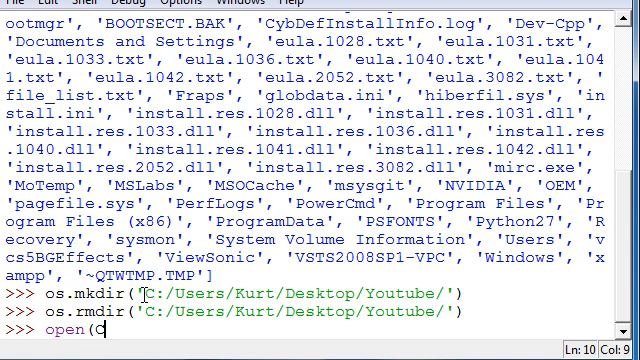
pyautogui.write("'C:/u")
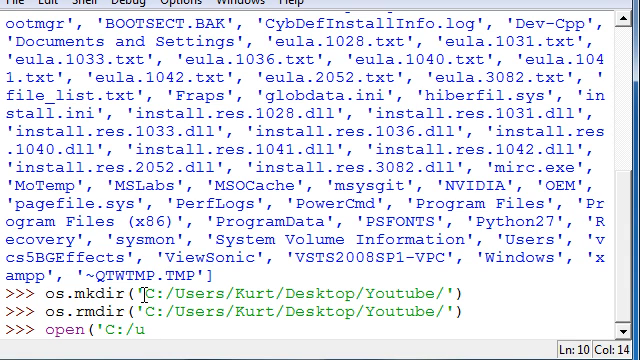
pyautogui.write('sers/Kurt')
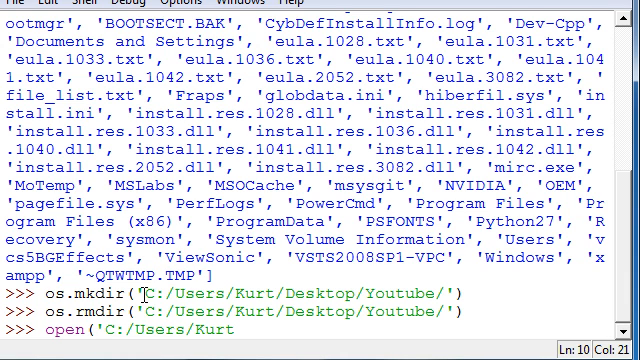
pyautogui.write('/Desktop')
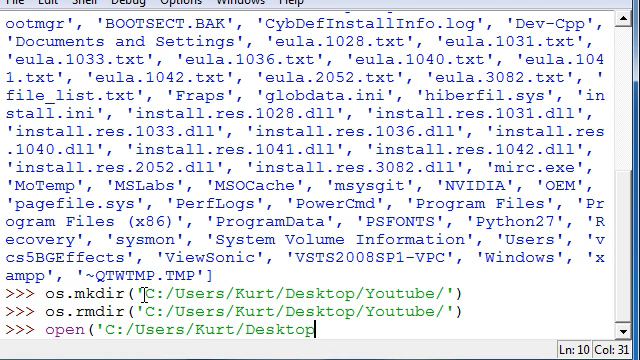
pyautogui.write('/test.')
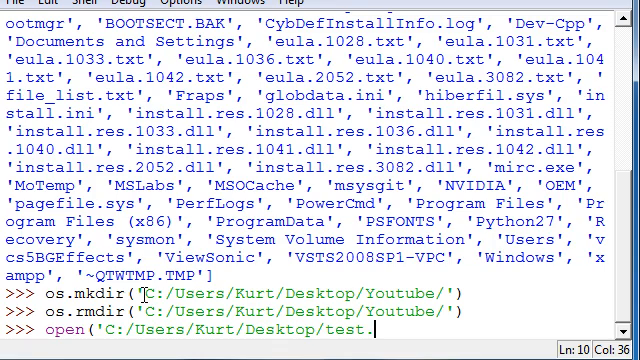
pyautogui.write("txt')")
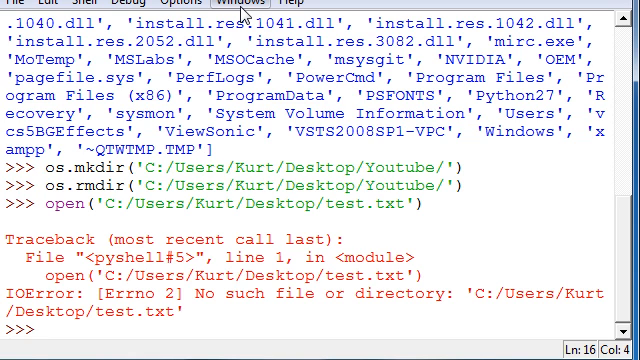
# Cancel the partial line and run open('C:/Users/Kurt/Desktop/test.txt', 'w').
pyautogui.write('open')
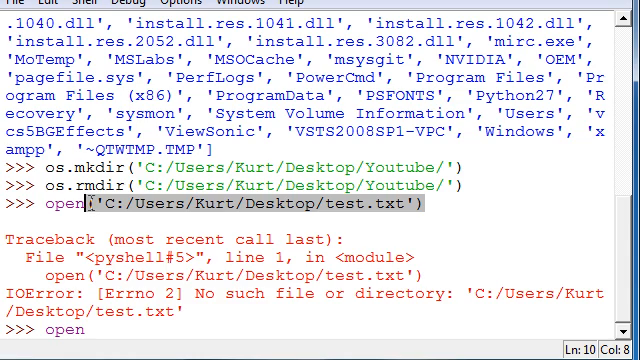
pyautogui.press('ctrl+c')
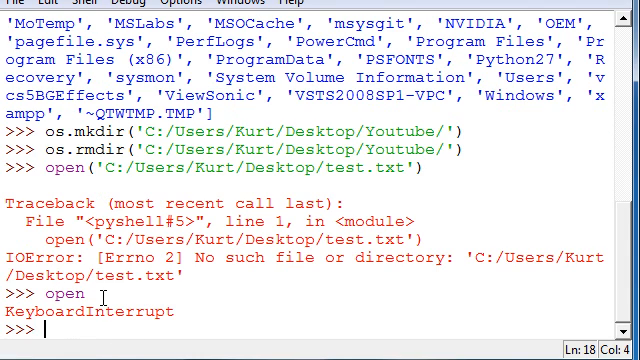
pyautogui.write('open')
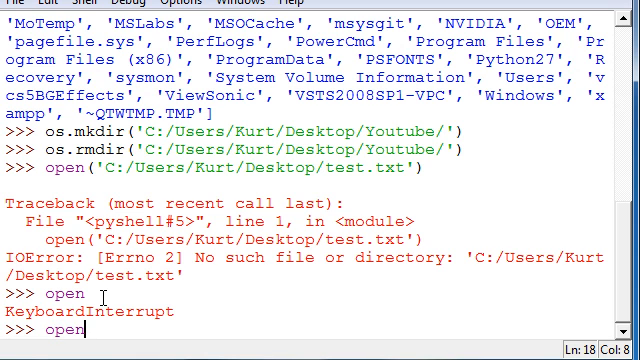
pyautogui.write("(('C:/Users/Kurt/Desktop/test.txt')")
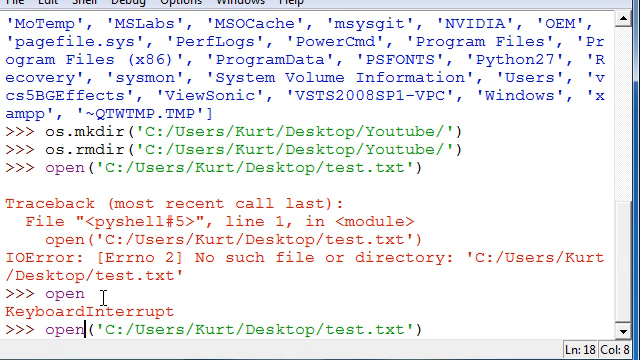
pyautogui.write(", 'w")
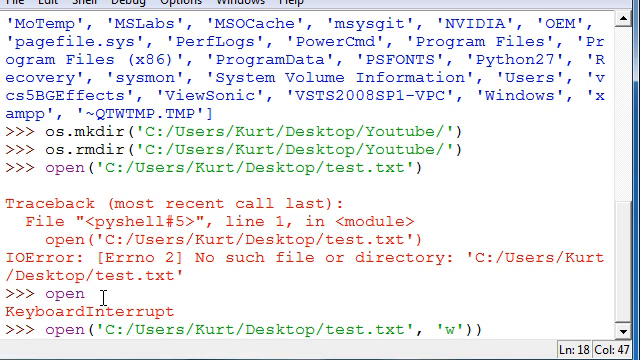
pyautogui.press('BackSpace')
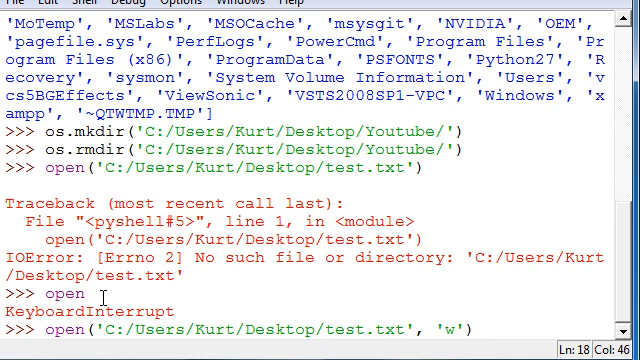
pyautogui.press('Return')
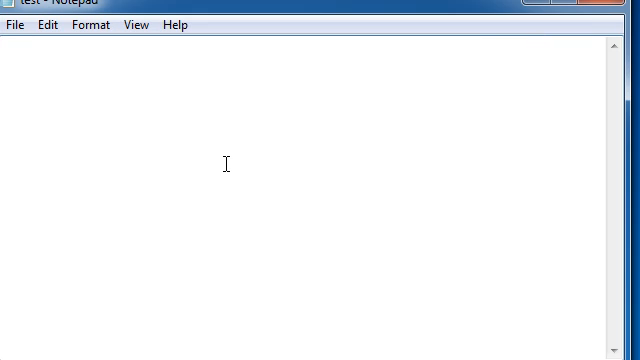
# Check the new test.txt in Notepad and confirm it is empty.
pyautogui.write('hel')
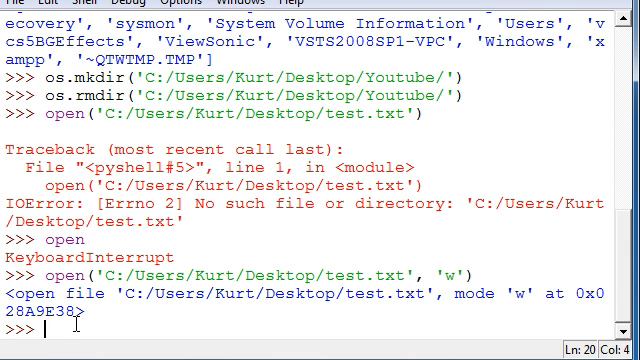
pyautogui.moveTo(475, 270)
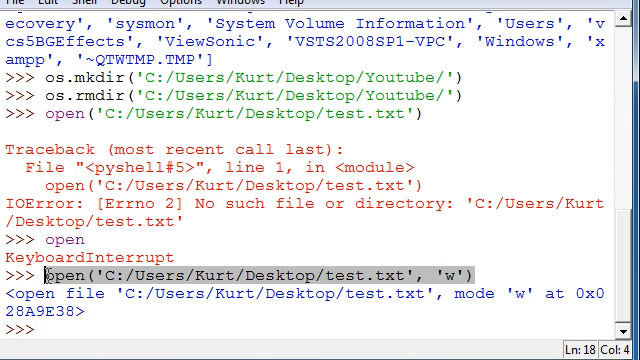
# Run a = open('C:/Users/Kurt/Desktop/test.txt', 'w'), then close it with a.close().
pyautogui.write("open('C:/Users/Kurt/Desktop/test.txt', 'w')")
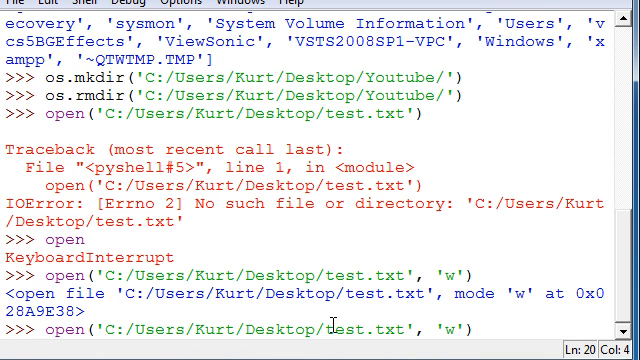
pyautogui.write('a =')
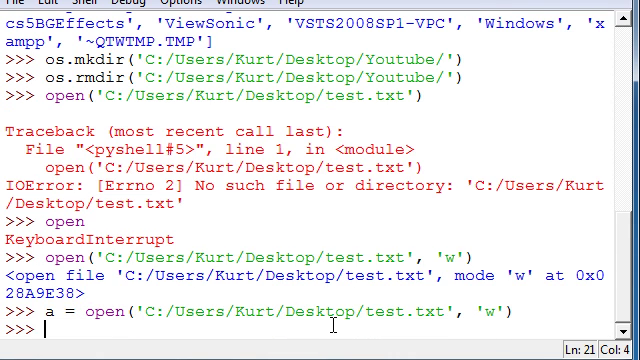
pyautogui.write('a.closer')
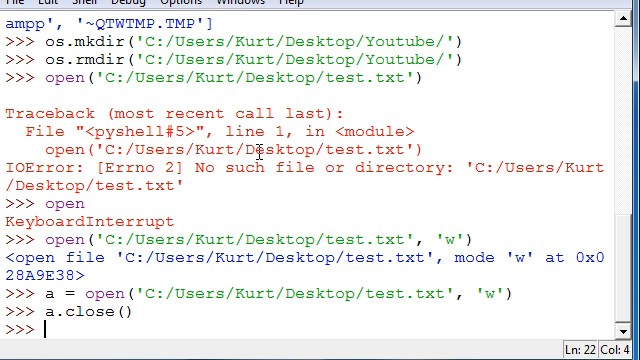
# Partly type os.remove('C: and confirm test.txt is still on the Desktop.
pyautogui.write('os.')
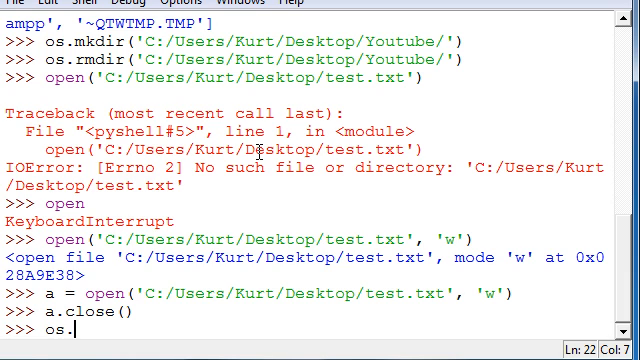
pyautogui.write('remove')
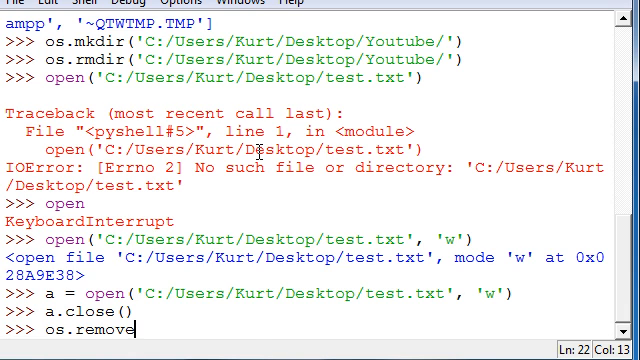
pyautogui.write("('C:")
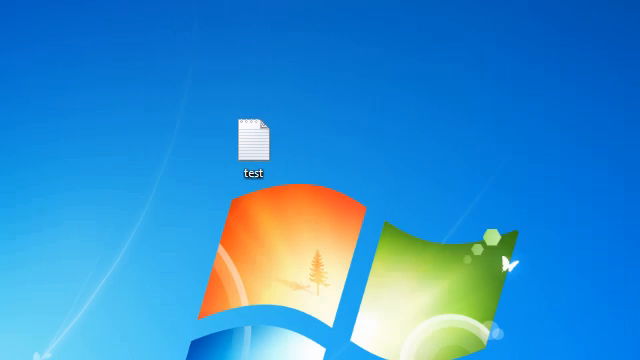
pyautogui.moveTo(238, 133)
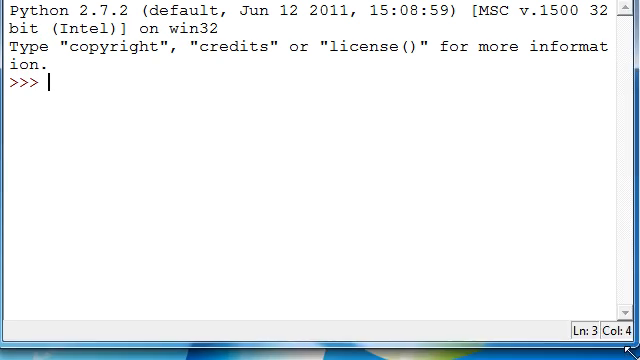
# Import os and type os.remove('C:/Users/Kurt/Desktop/test.txt') without running it.
pyautogui.write('import os')
pyautogui.write('os.r')
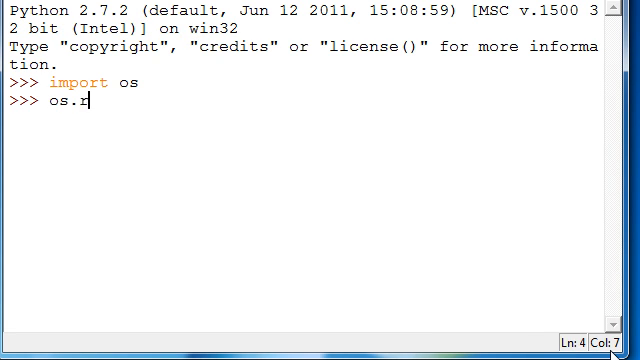
pyautogui.write('emove')
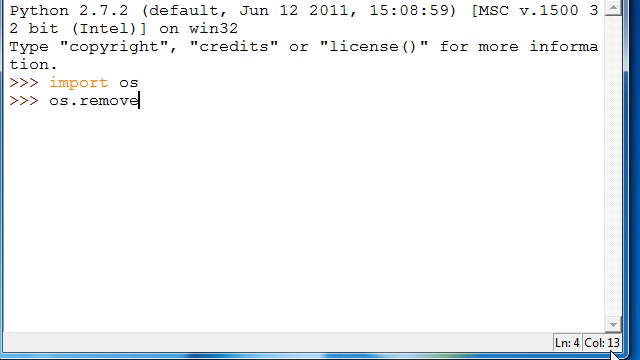
pyautogui.write("('/Users/Kurt/Desktop/test.txt')")
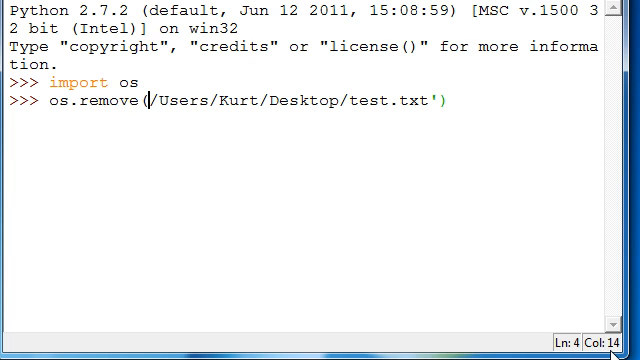
pyautogui.write("'C:")
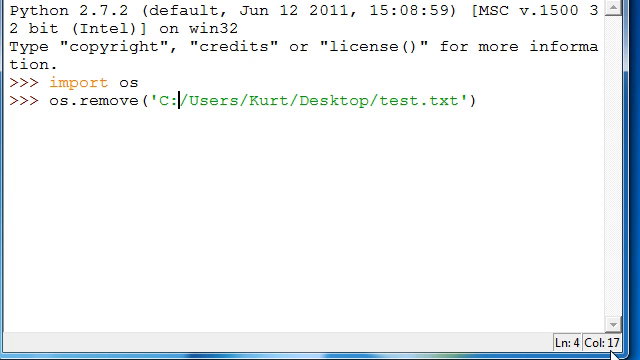